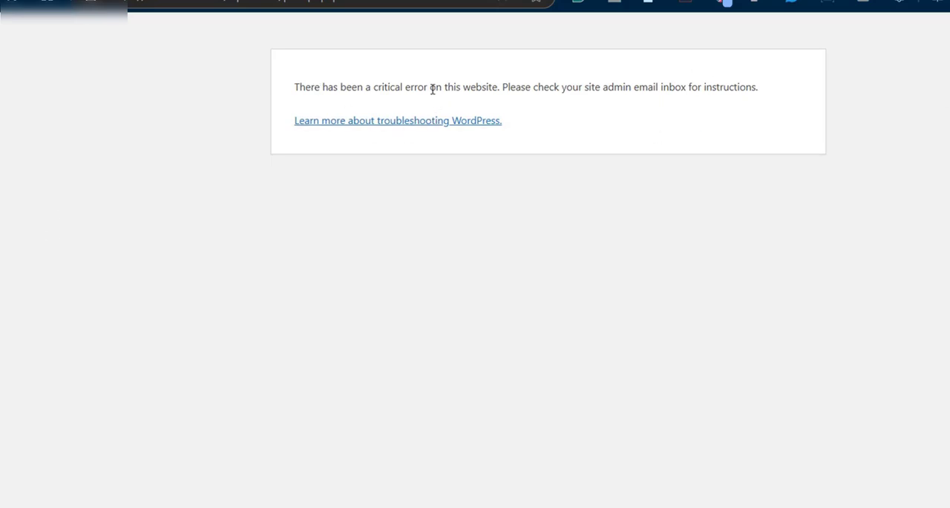
{"action": "mouse_move", "coordinate": [704, 82]}
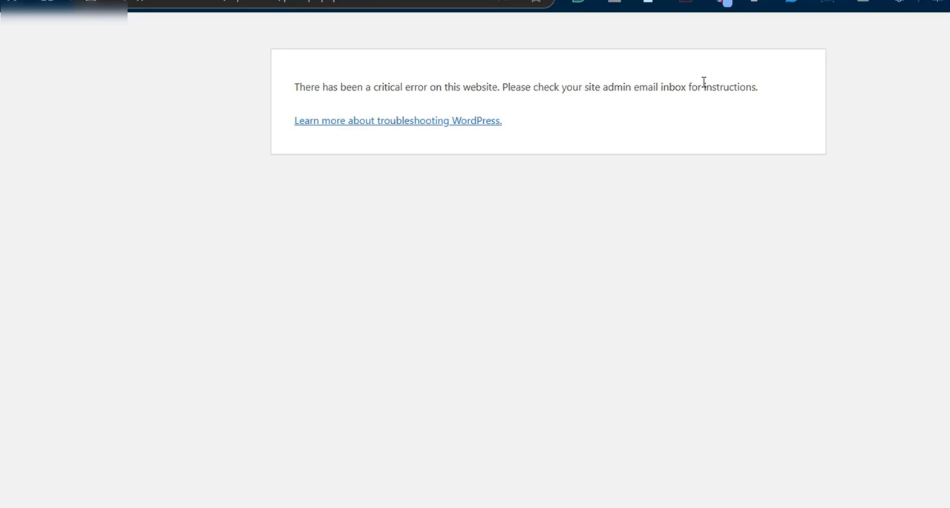
{"action": "mouse_move", "coordinate": [493, 102]}
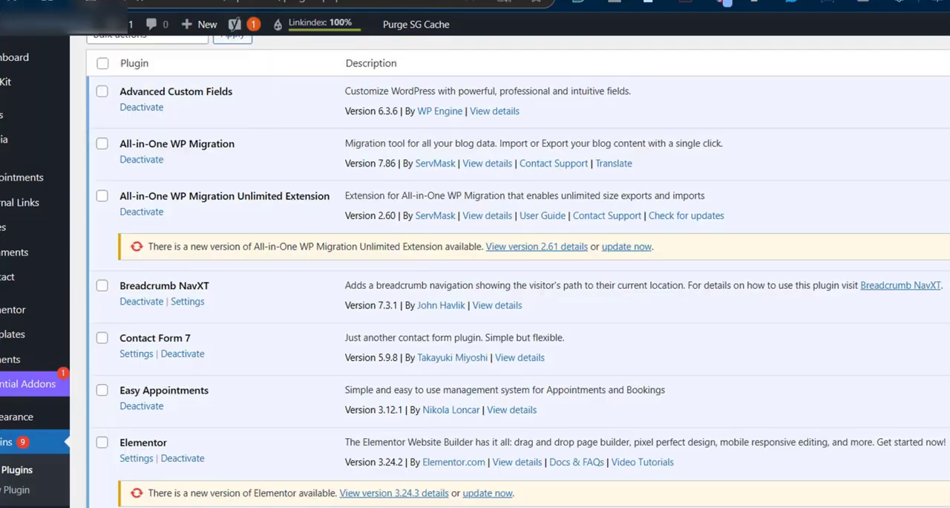
- Deactivate the Yoast SEO Premium plugin from the Plugins list to stop the site crashing
{"action": "scroll", "scroll_direction": "down", "scroll_amount": 3}
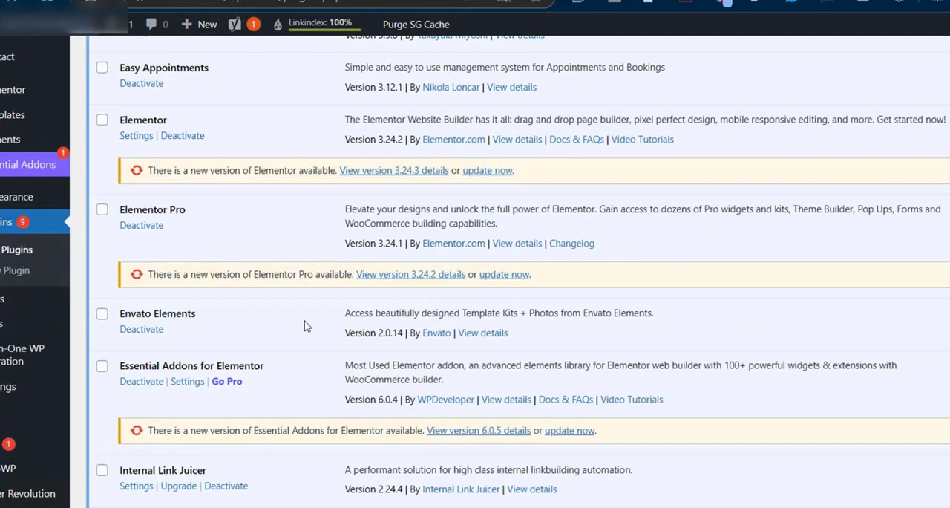
{"action": "scroll", "scroll_direction": "down", "scroll_amount": 3}
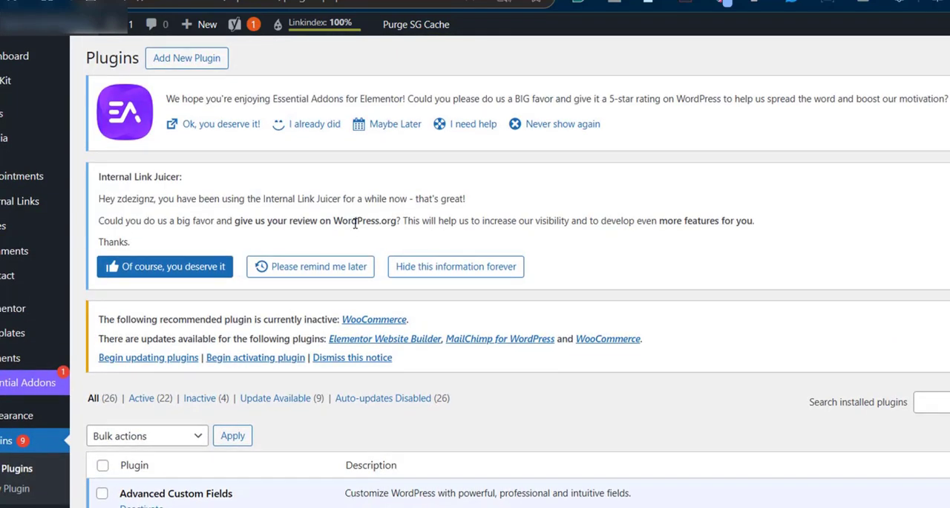
{"action": "scroll", "scroll_direction": "down", "scroll_amount": 3}
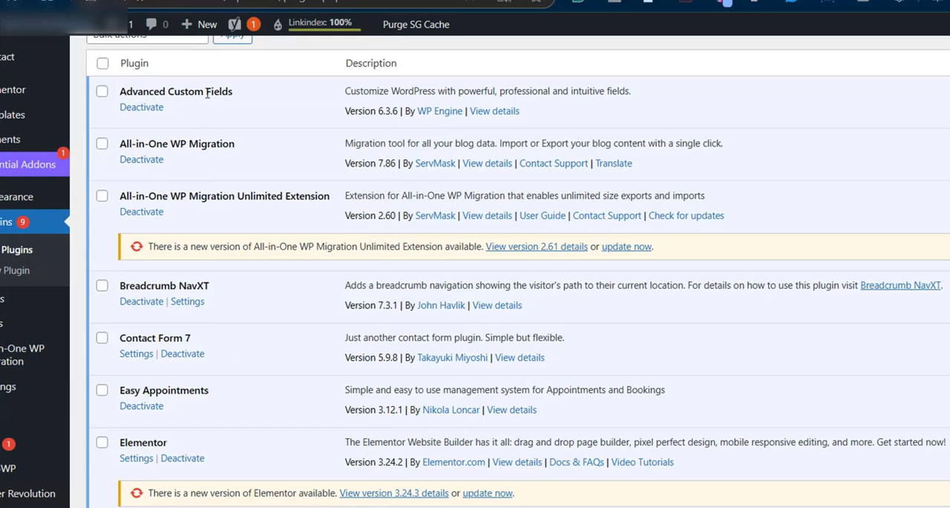
{"action": "mouse_move", "coordinate": [155, 162]}
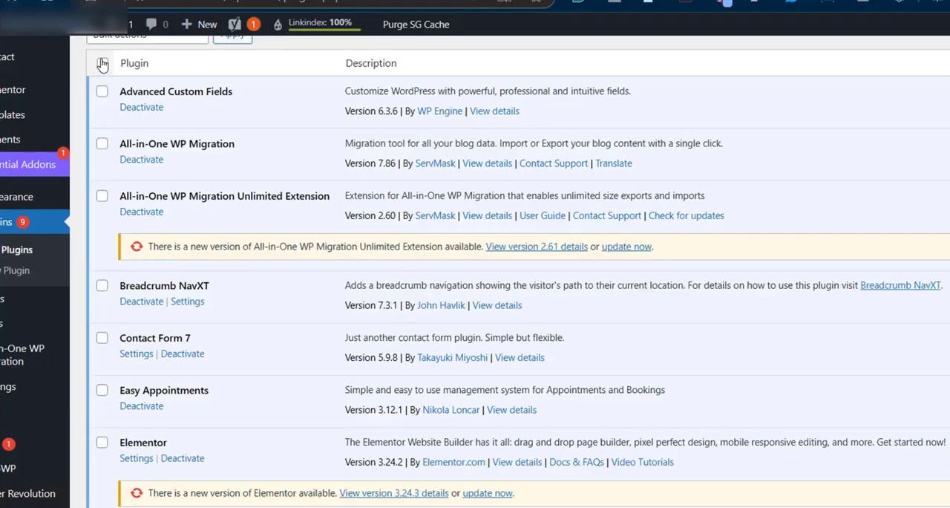
{"action": "scroll", "scroll_direction": "down", "scroll_amount": 3}
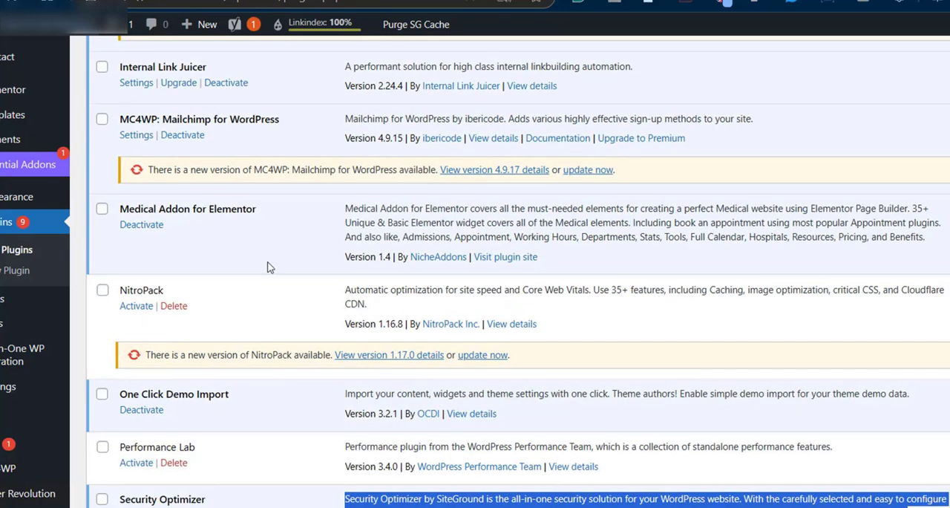
{"action": "scroll", "scroll_direction": "up", "scroll_amount": 3}
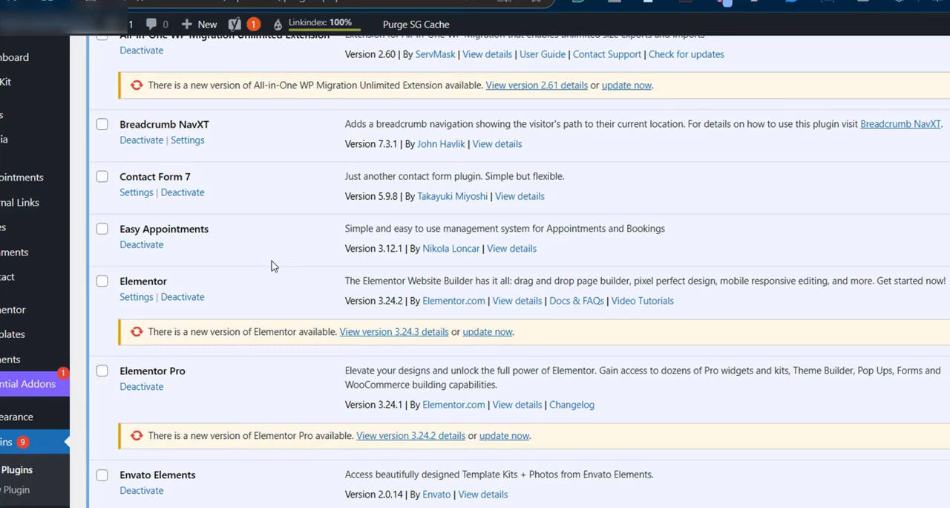
{"action": "scroll", "scroll_direction": "down", "scroll_amount": 3}
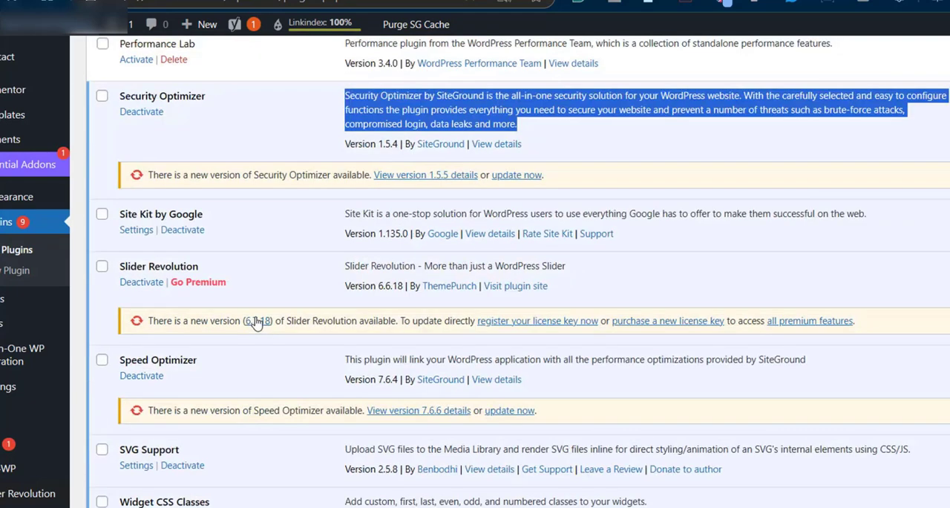
{"action": "scroll", "scroll_direction": "down", "scroll_amount": 3}
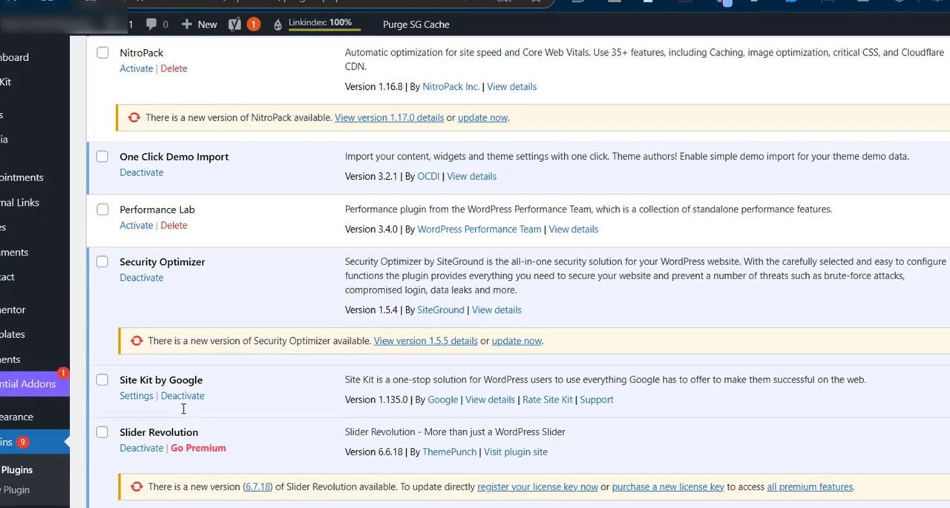
{"action": "scroll", "scroll_direction": "down", "scroll_amount": 3}
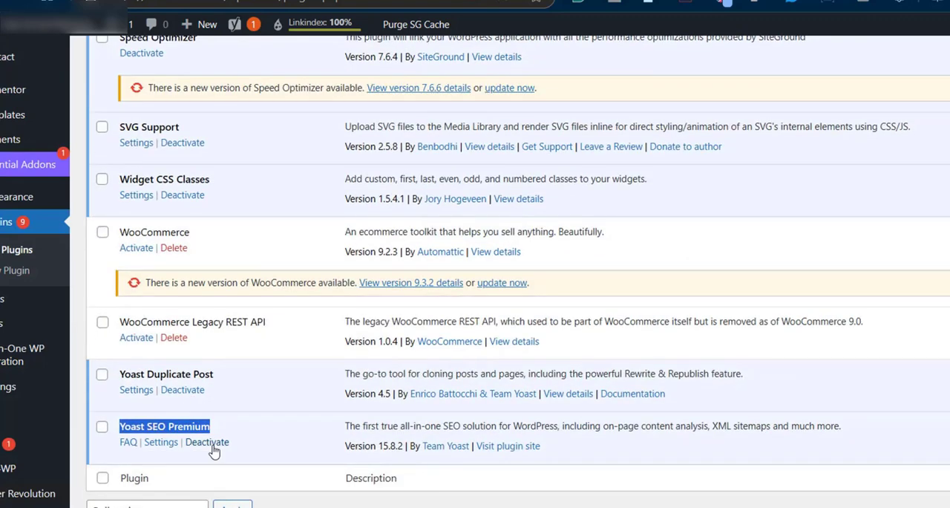
{"action": "left_click", "coordinate": [207, 443]}
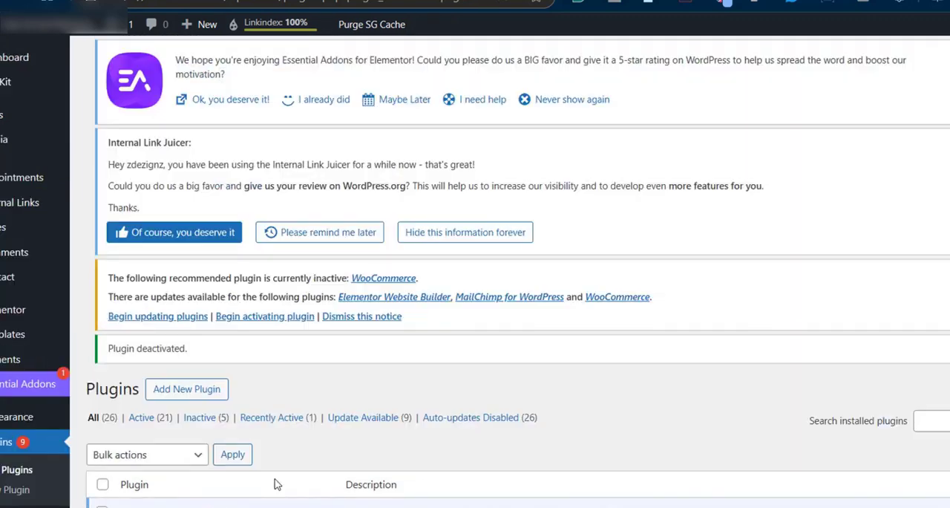